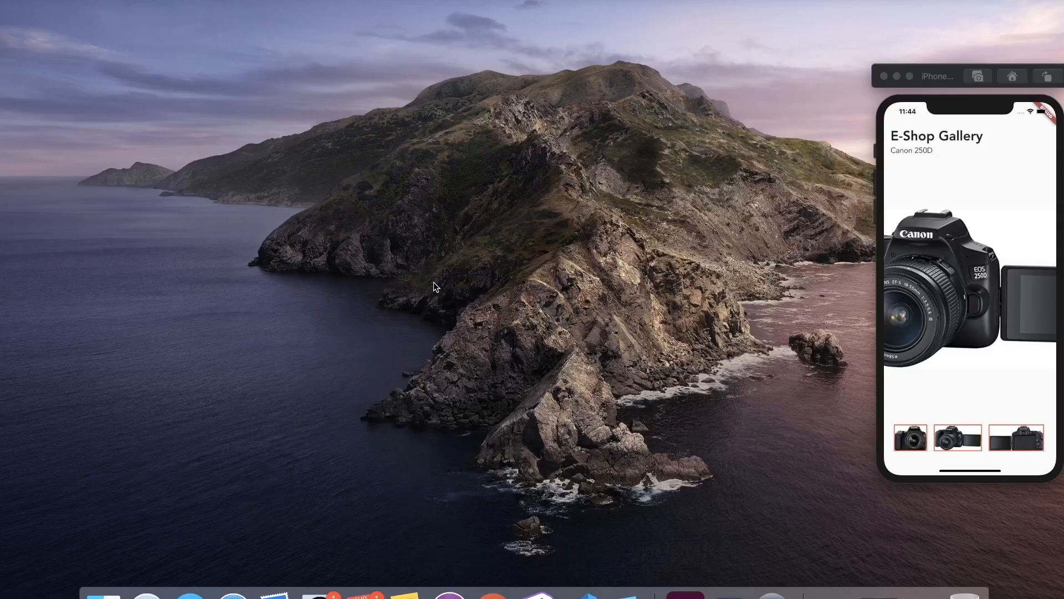
mouse_move(473, 597)
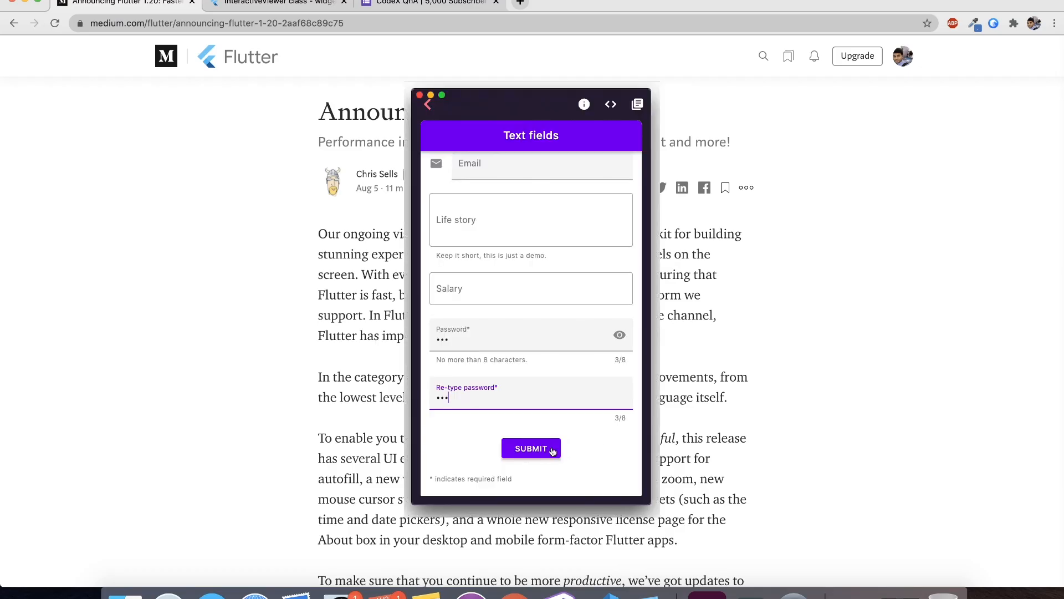
Step: Browse the project files in the Explorer under lib/pages
left_click(531, 448)
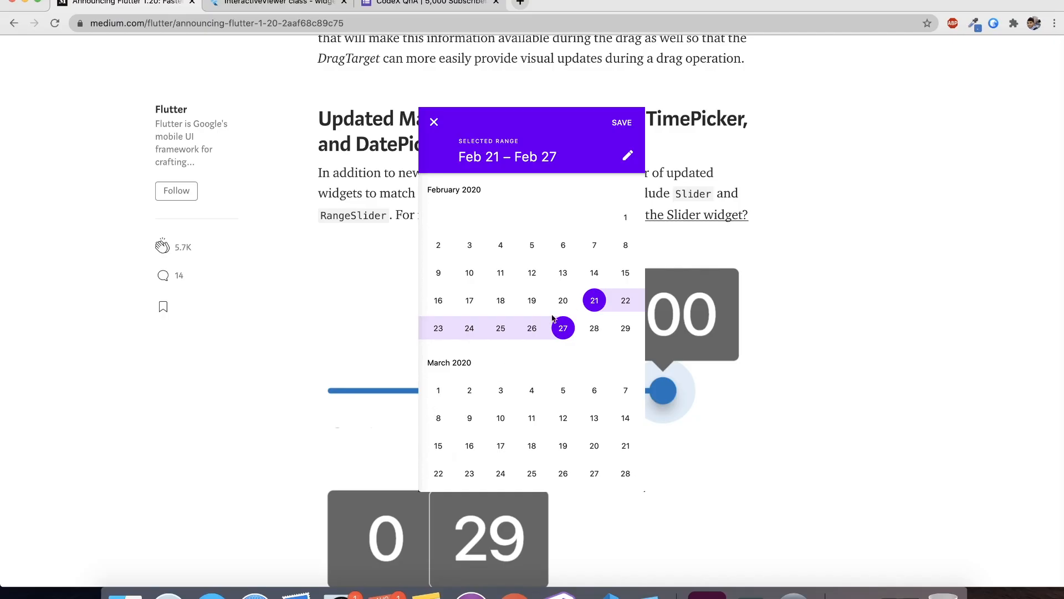
scroll("down", 3)
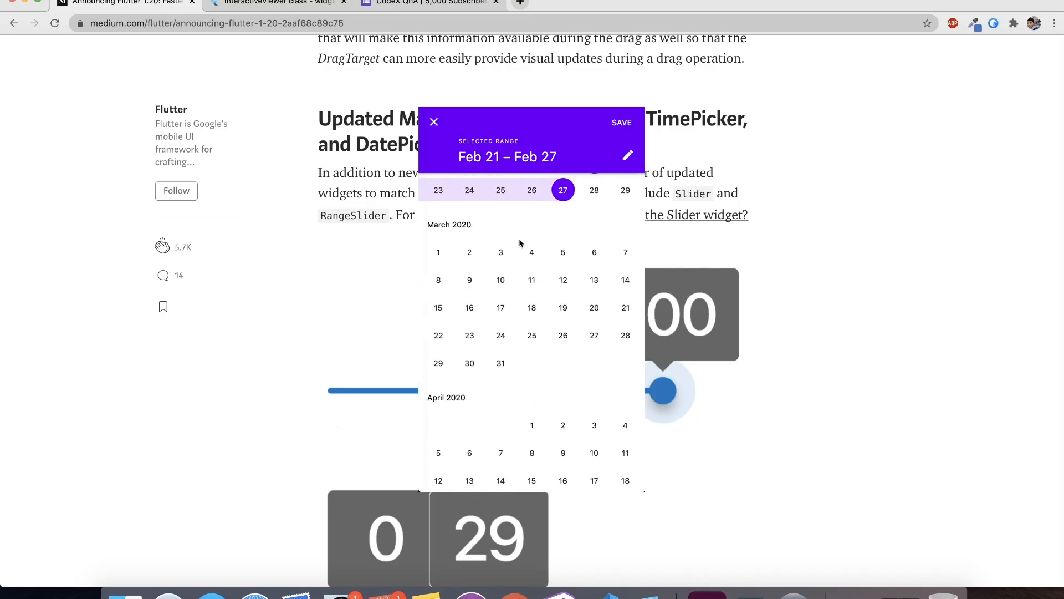
left_click(500, 294)
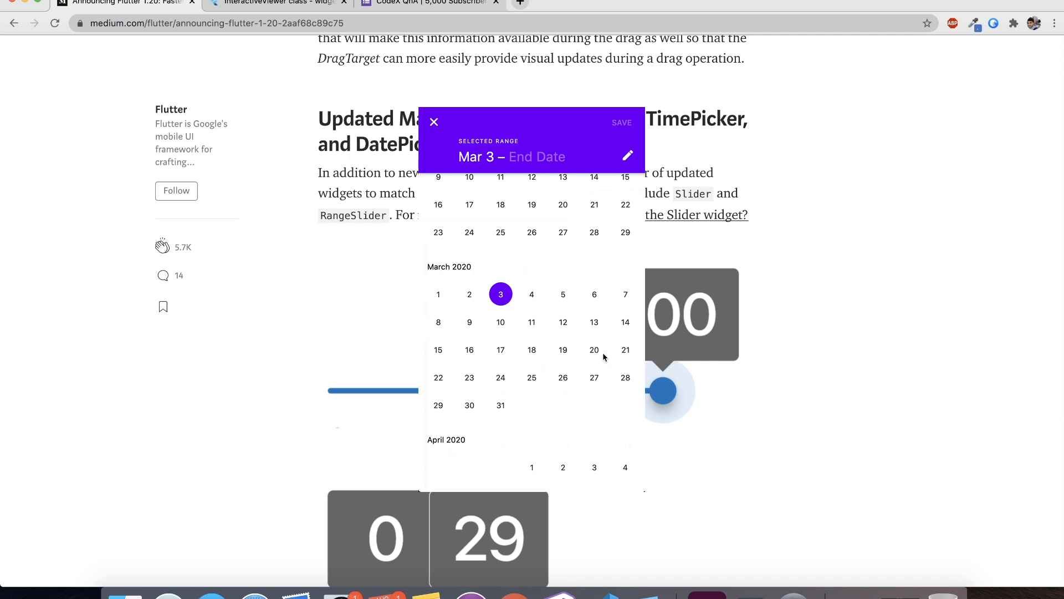
left_click(594, 349)
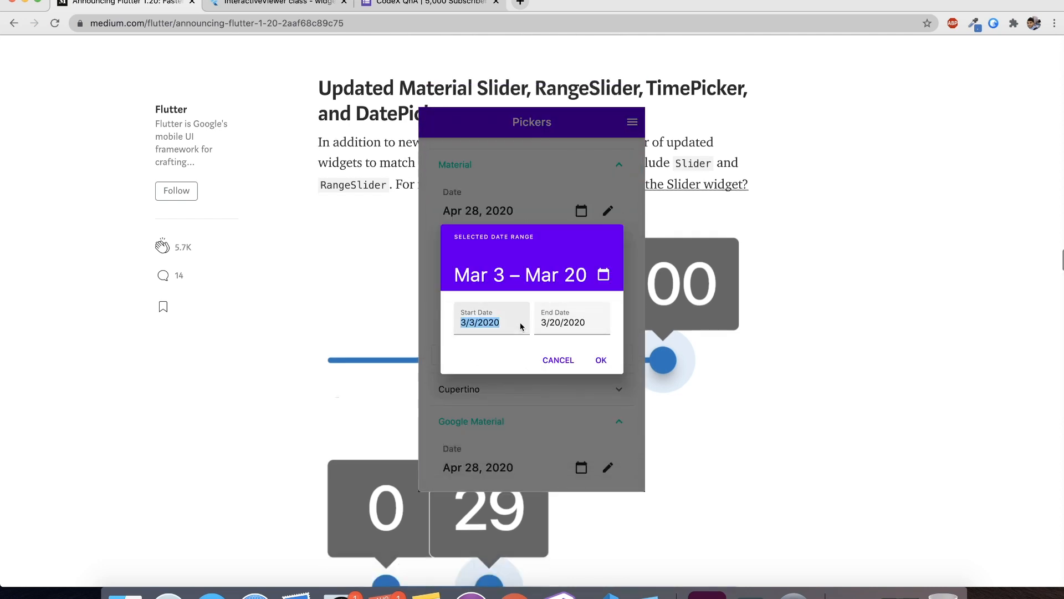
scroll("down", 3)
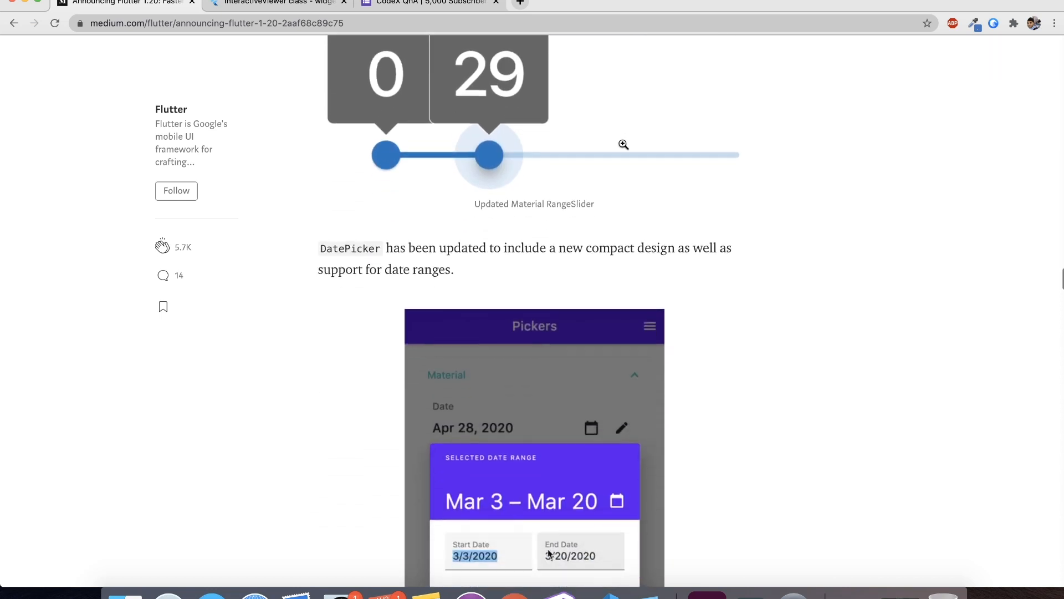
scroll("down", 3)
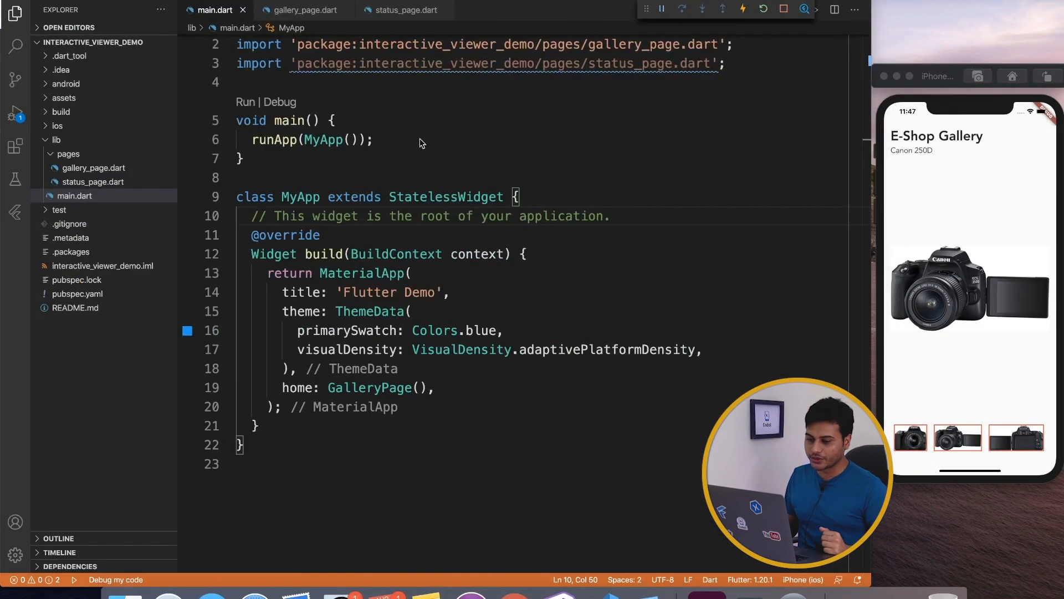
Step: Bring up gallery_page.dart and scroll to the Image.asset and thumbnail ListView.builder code
left_click(541, 386)
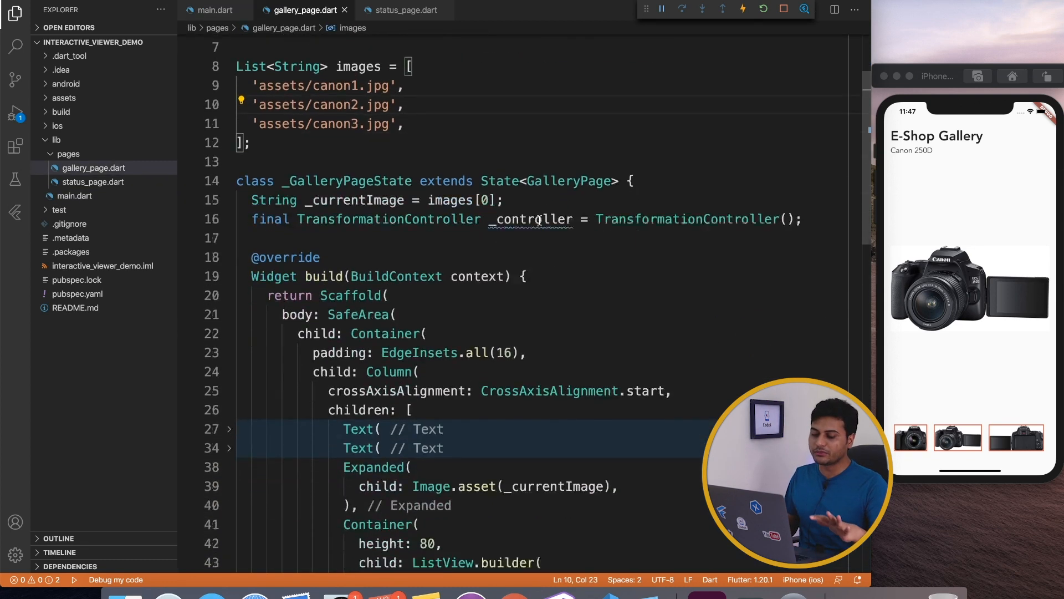
scroll("down", 3)
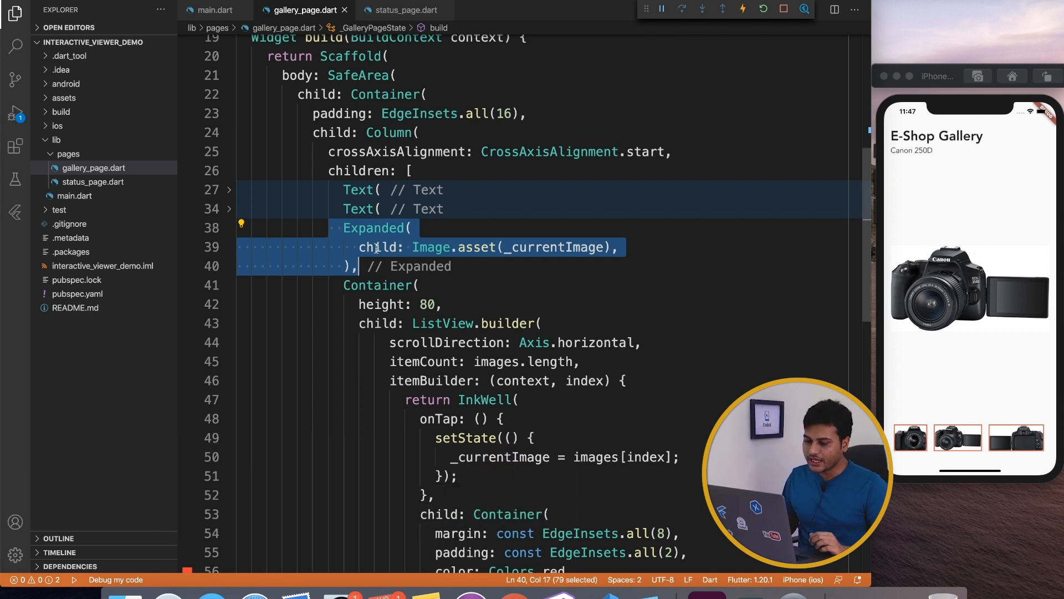
scroll("down", 3)
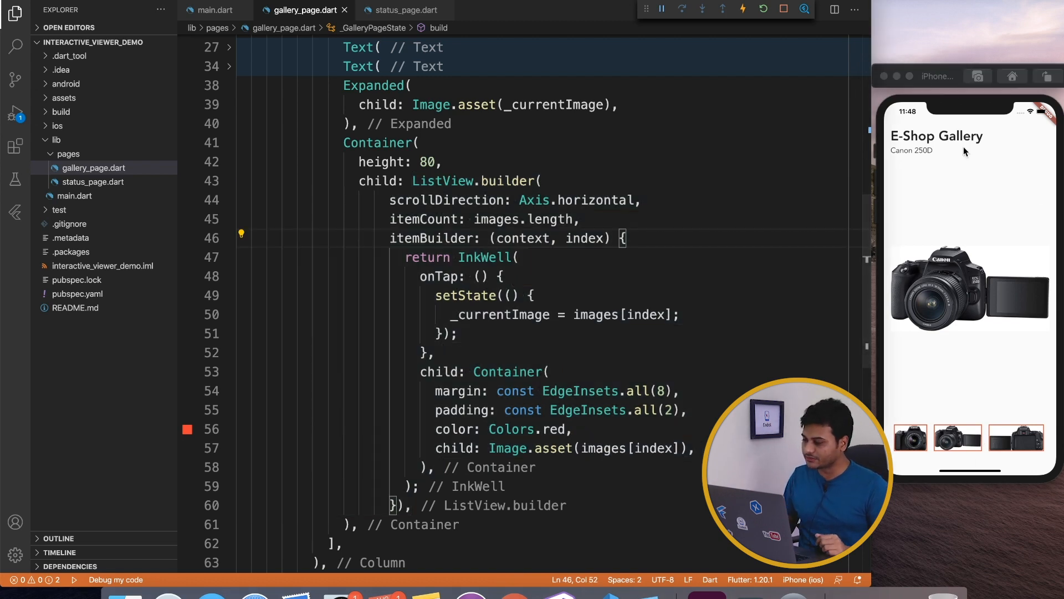
left_click(442, 162)
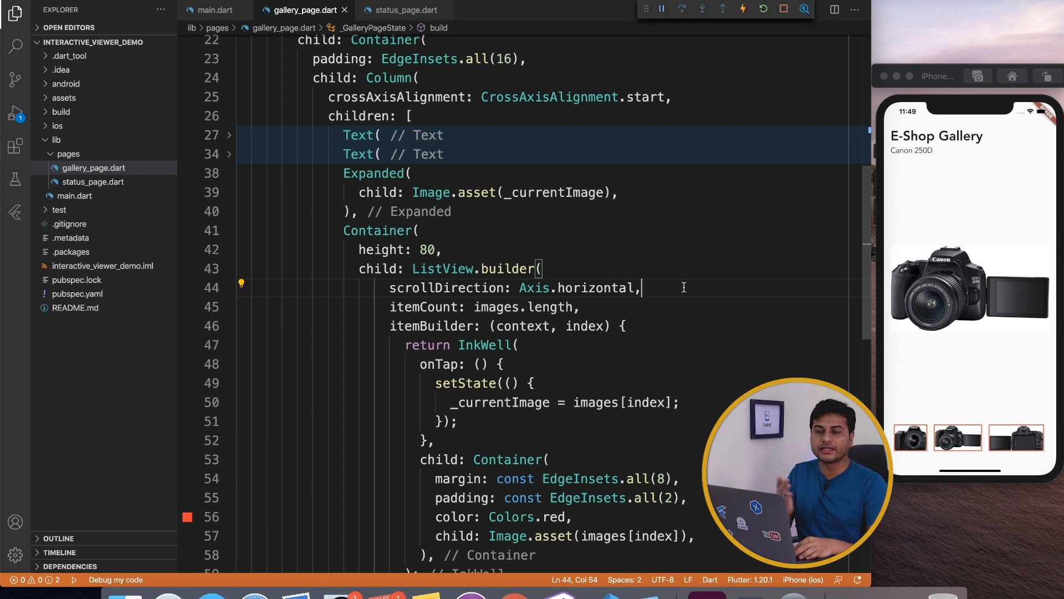
mouse_move(491, 204)
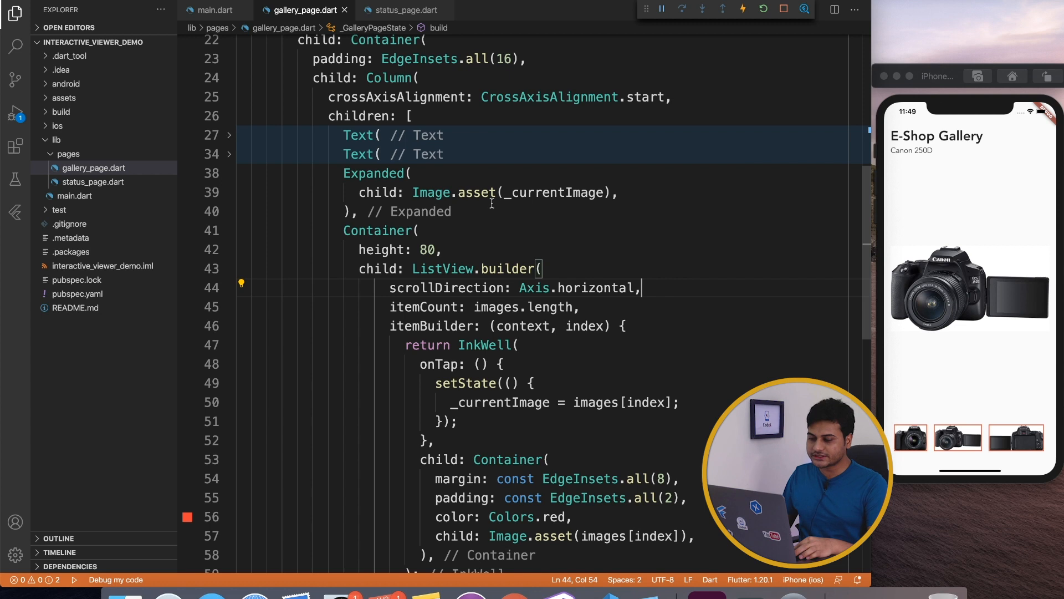
mouse_move(556, 192)
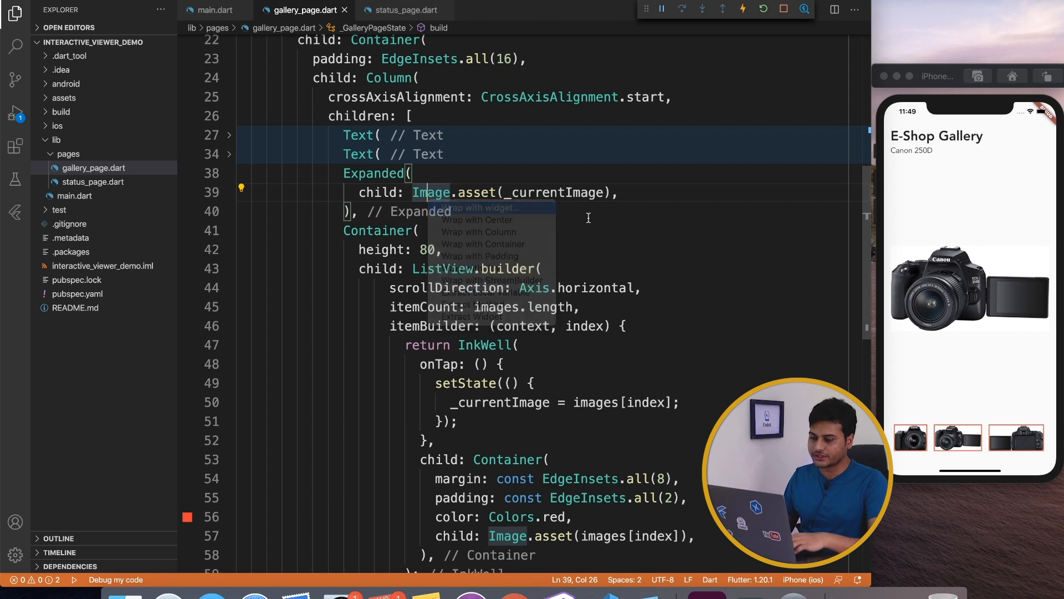
Step: Wrap the main Image.asset in an InteractiveViewer and hot reload to pinch-zoom it
type("Interv")
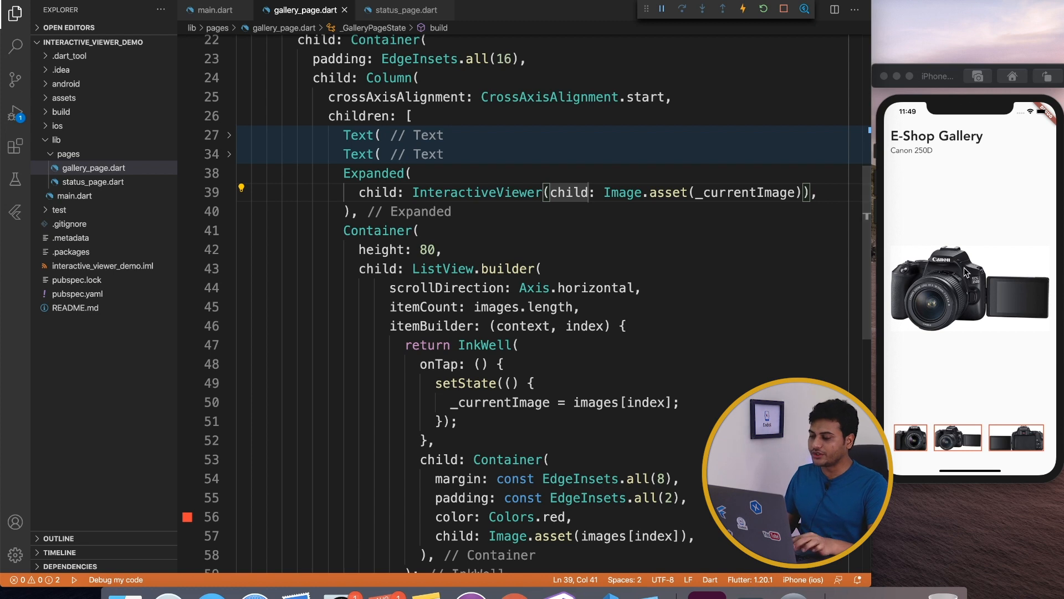
right_click(966, 284)
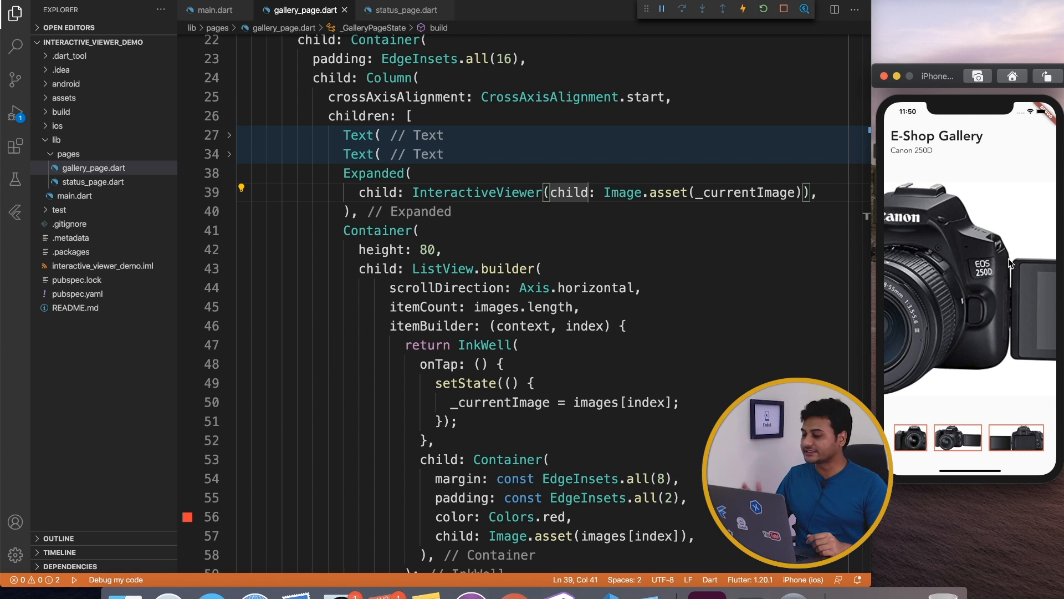
left_click(442, 249)
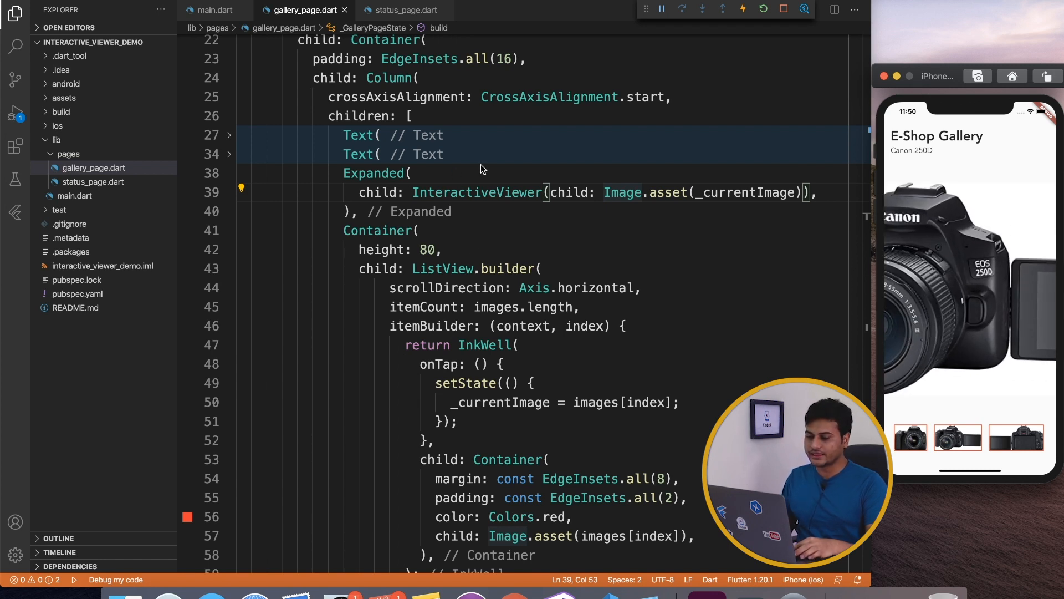
Step: View the InteractiveViewer docs page and scroll to its Constructors and Properties
left_click(567, 192)
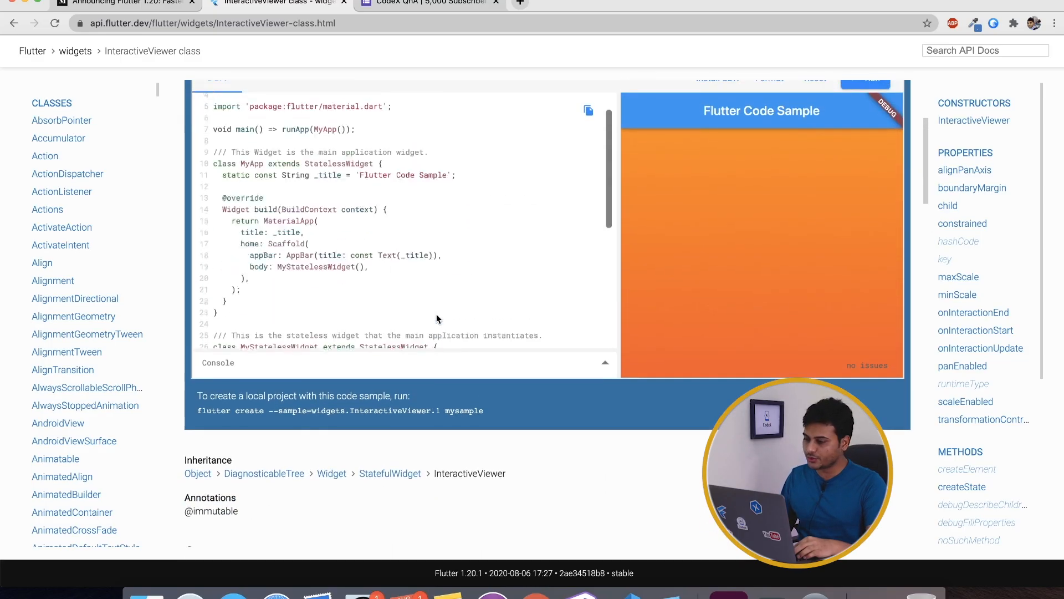
scroll("down", 3)
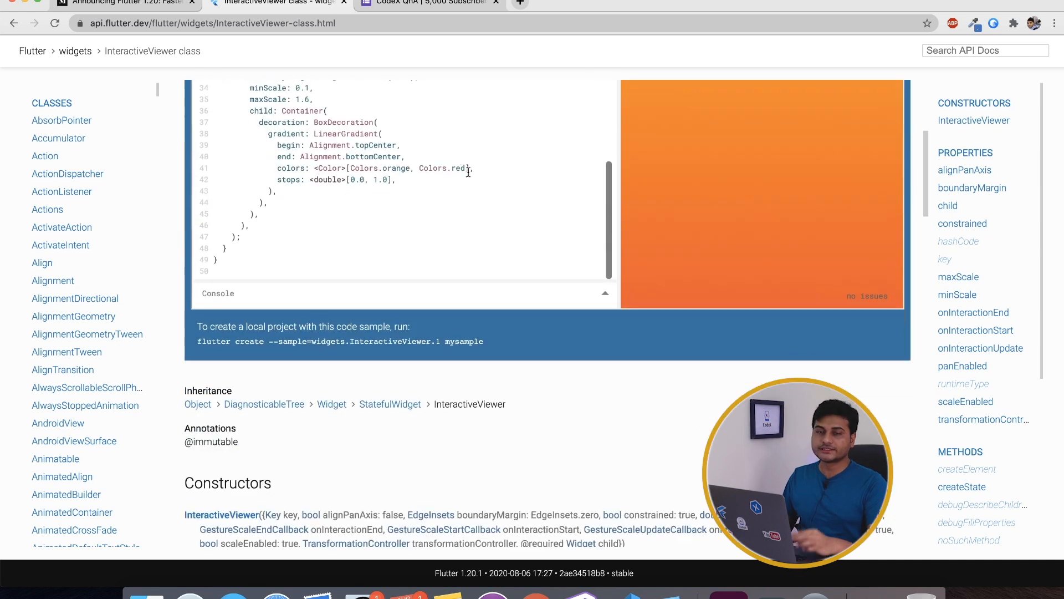
scroll("down", 3)
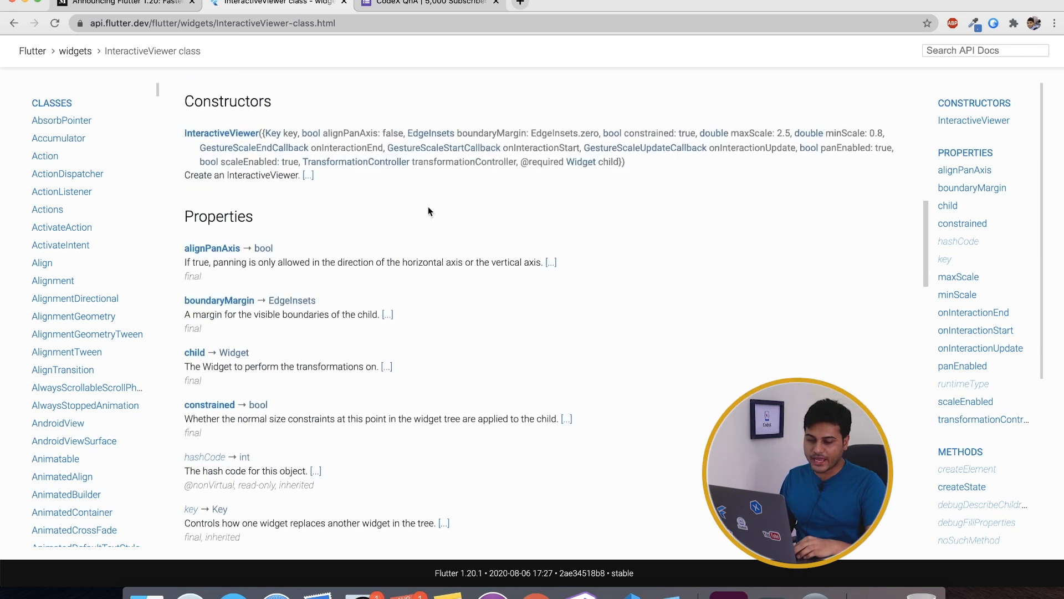
scroll("down", 3)
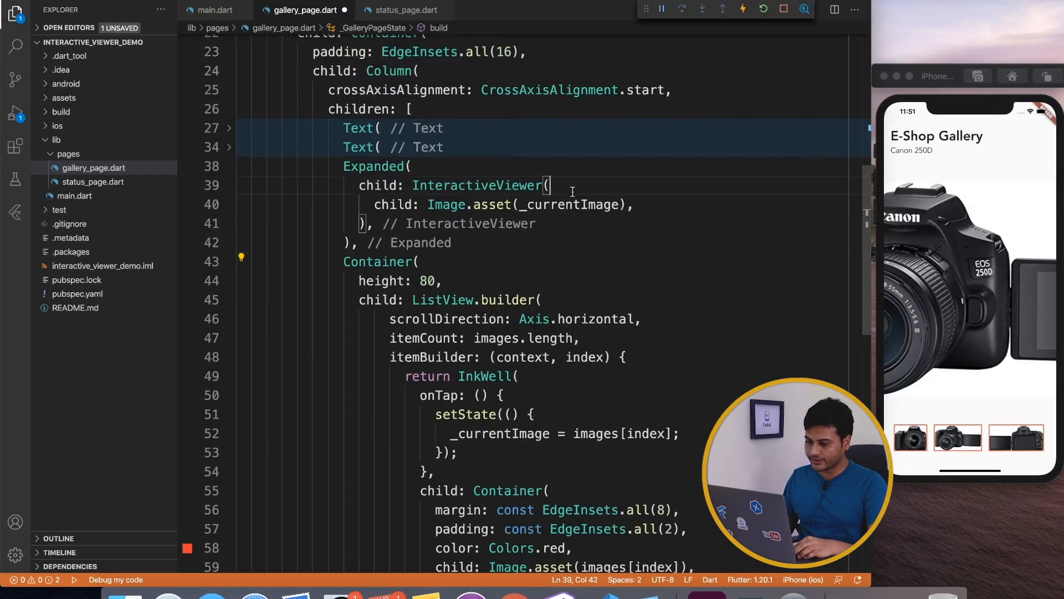
Step: Add maxScale: 5.0 to the gallery's InteractiveViewer
type("m")
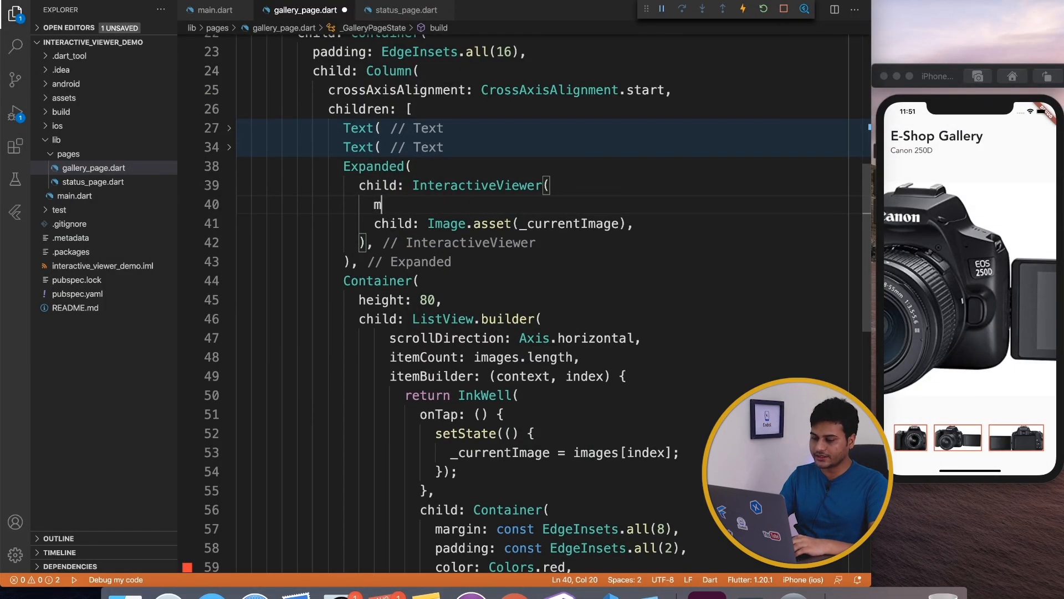
type("axScale: ,")
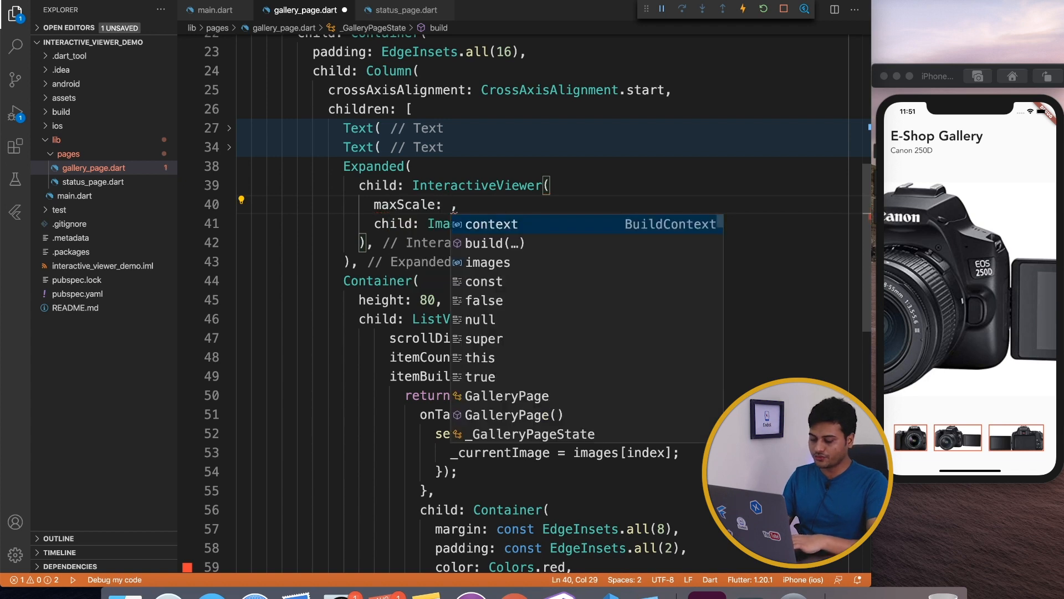
type("5.0")
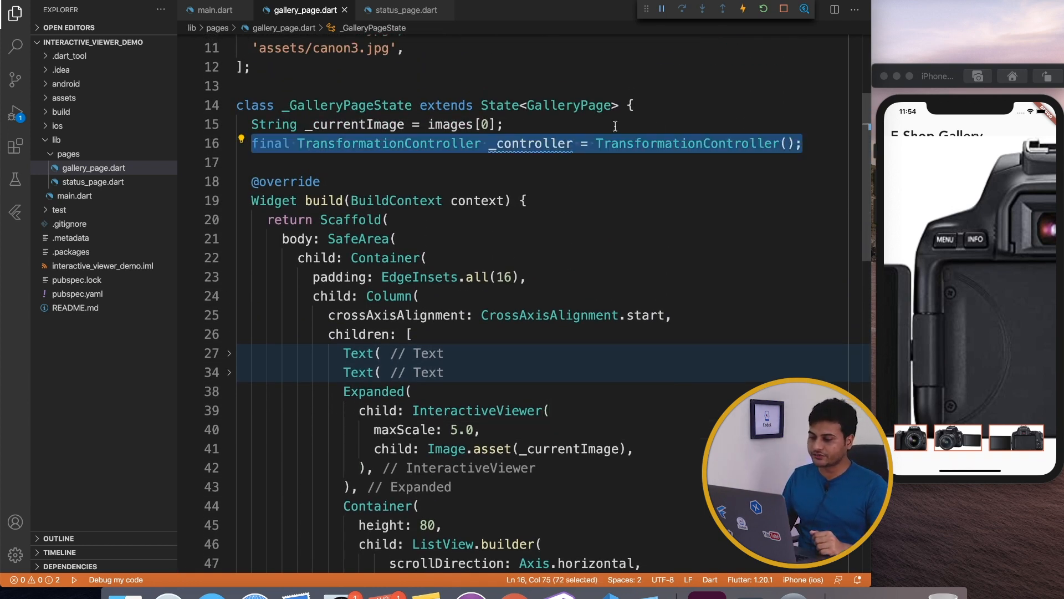
Step: Pass transformationController: _controller to the InteractiveViewer and zoom the image in the simulator
double_click(530, 143)
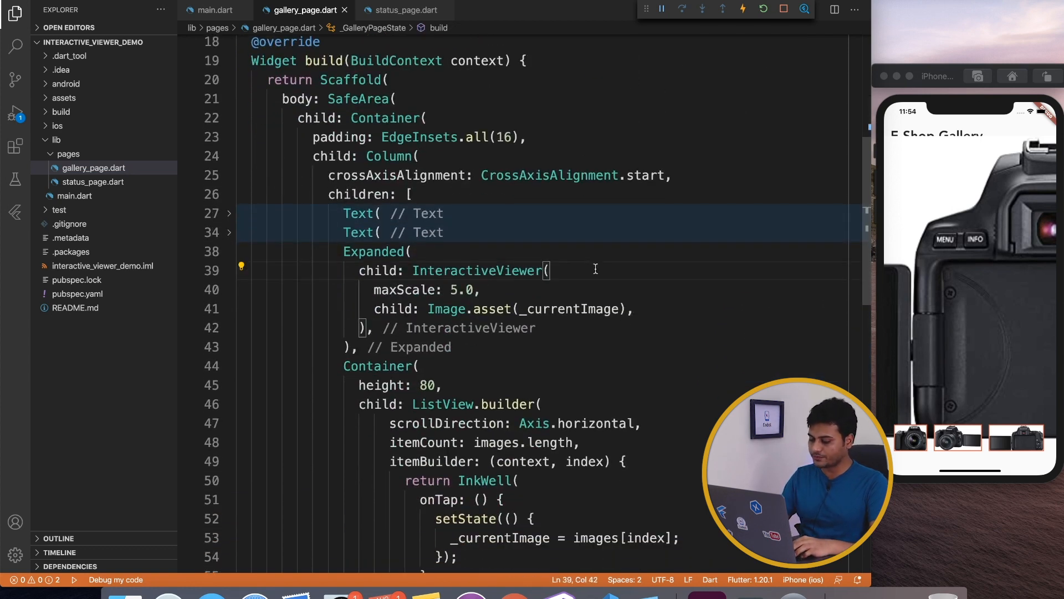
type("cont")
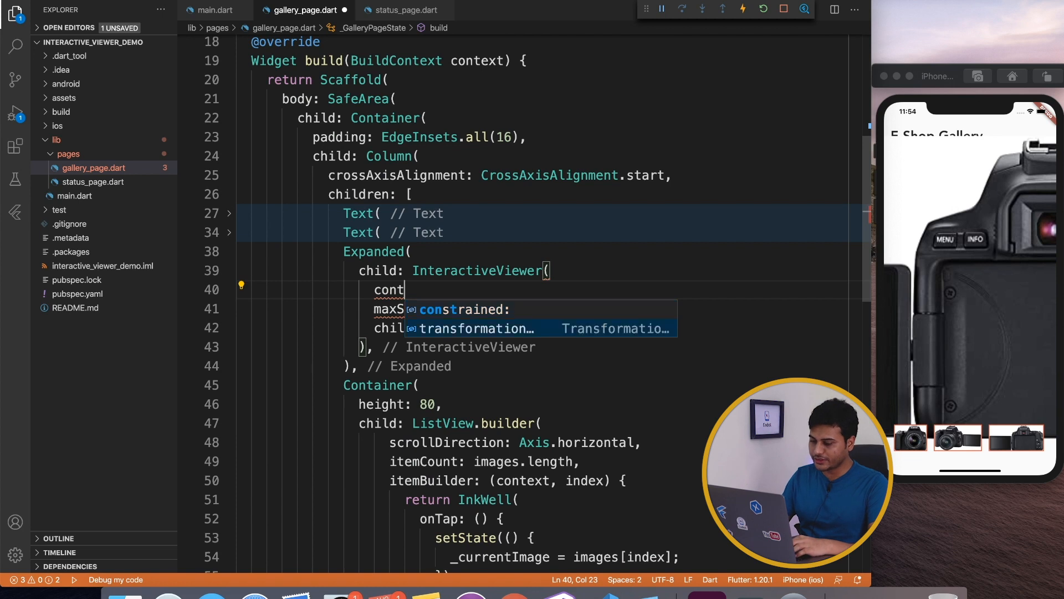
type("transformationController: _c")
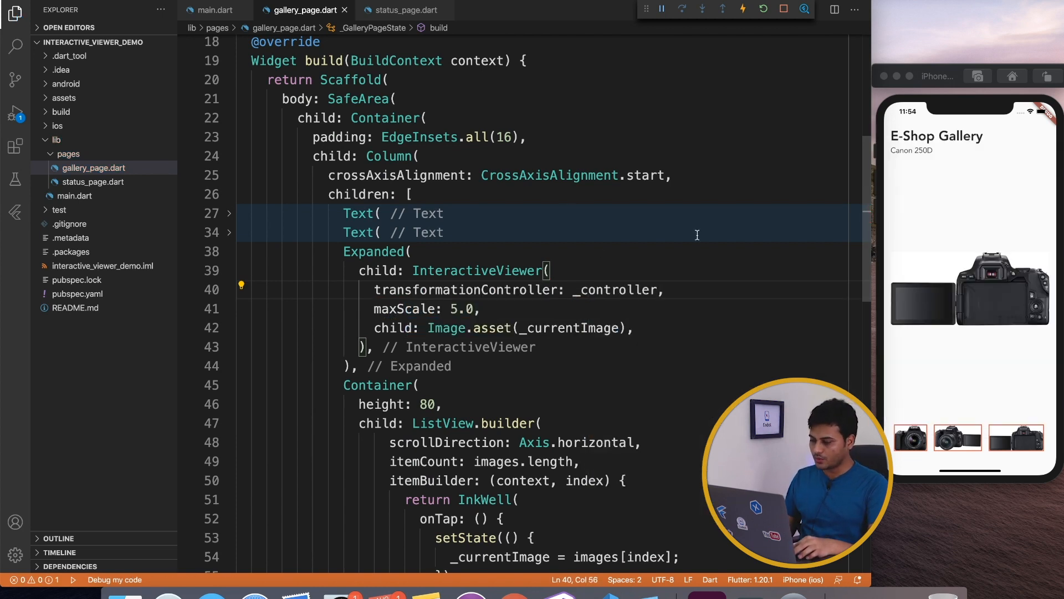
left_click(910, 438)
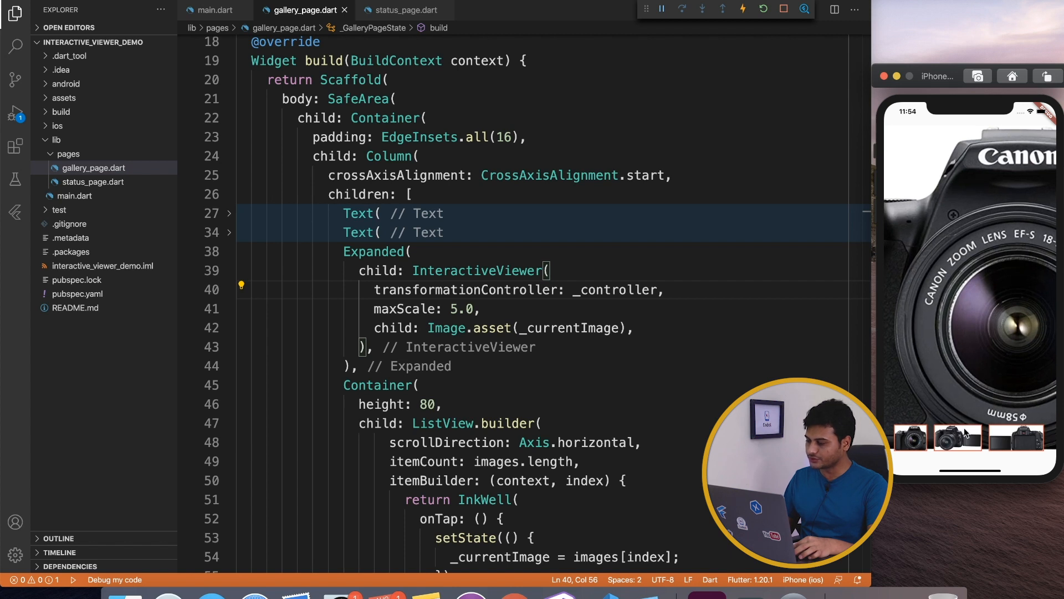
scroll("down", 3)
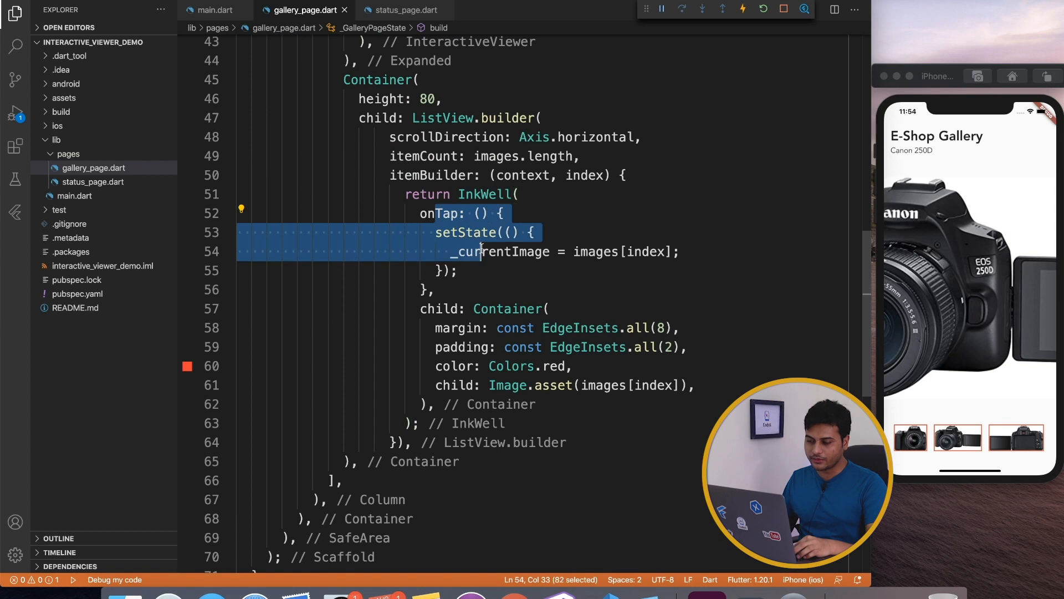
Step: Add _controller.value = Matrix4.identity(); inside the thumbnail onTap setState
left_click(678, 251)
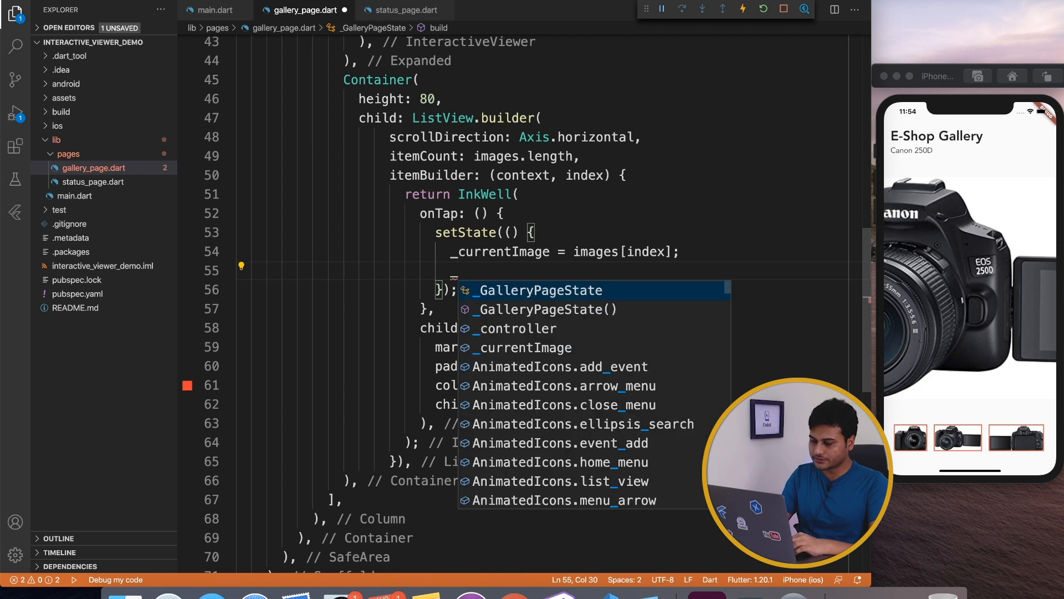
type("_controller.")
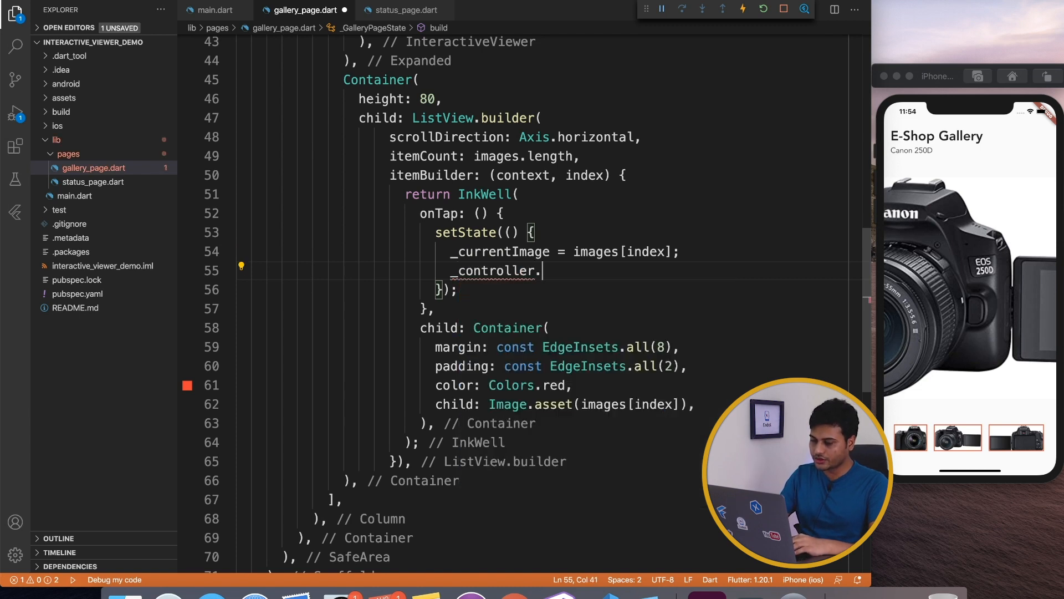
type("value = Matrix4.identity(")
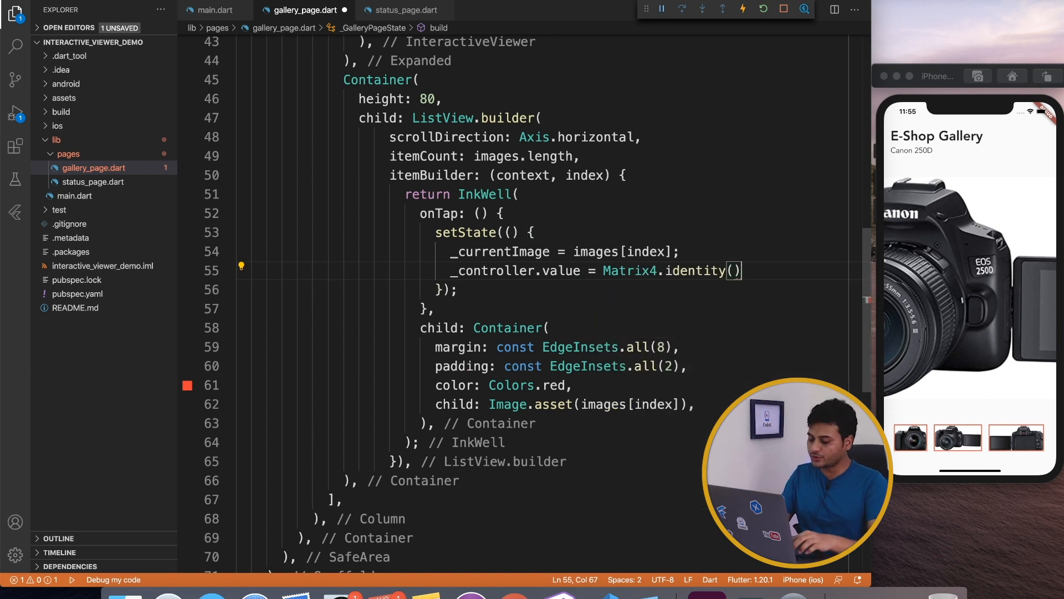
type(";")
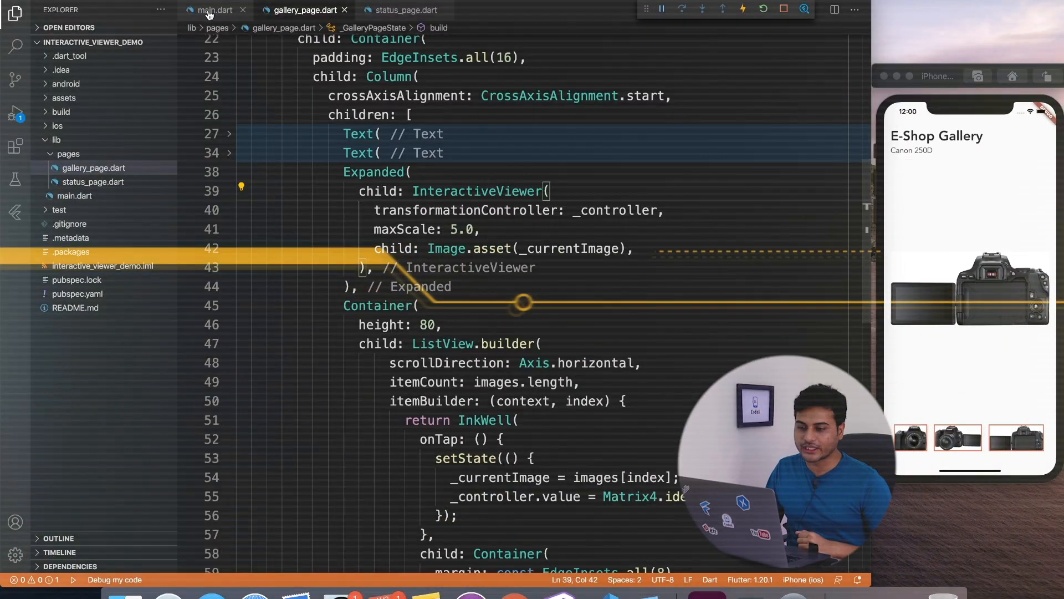
Step: Replace GalleryPage() with StatusPage() as home in main.dart, then view status_page.dart
left_click(214, 10)
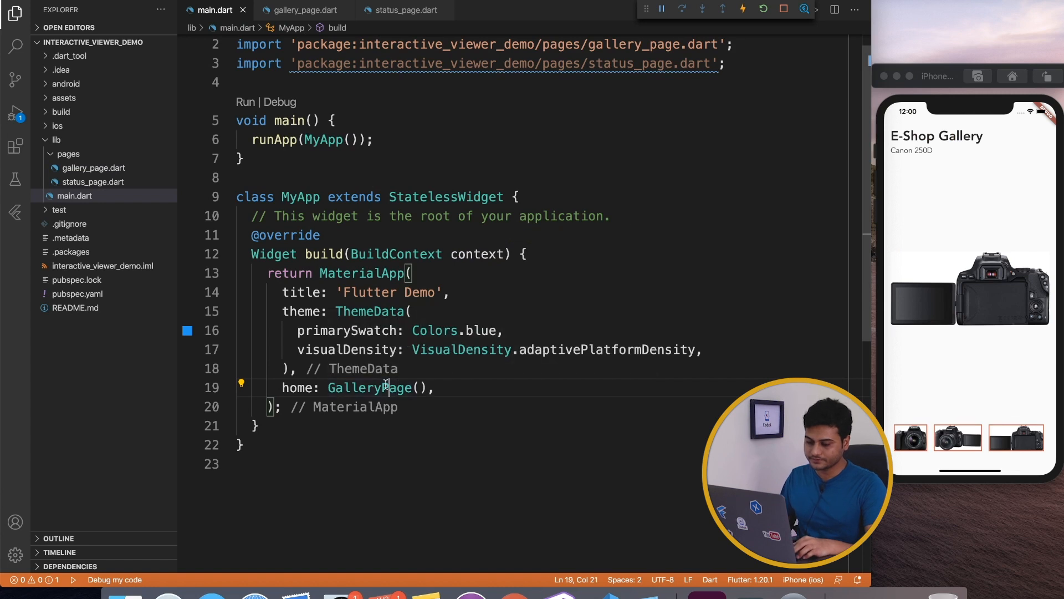
double_click(371, 388)
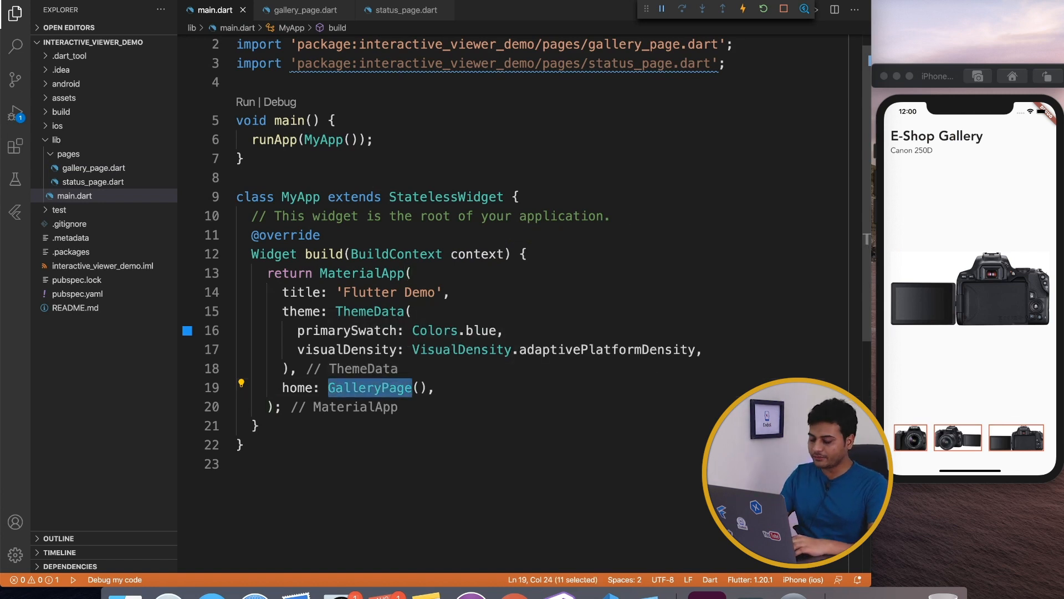
type("Status")
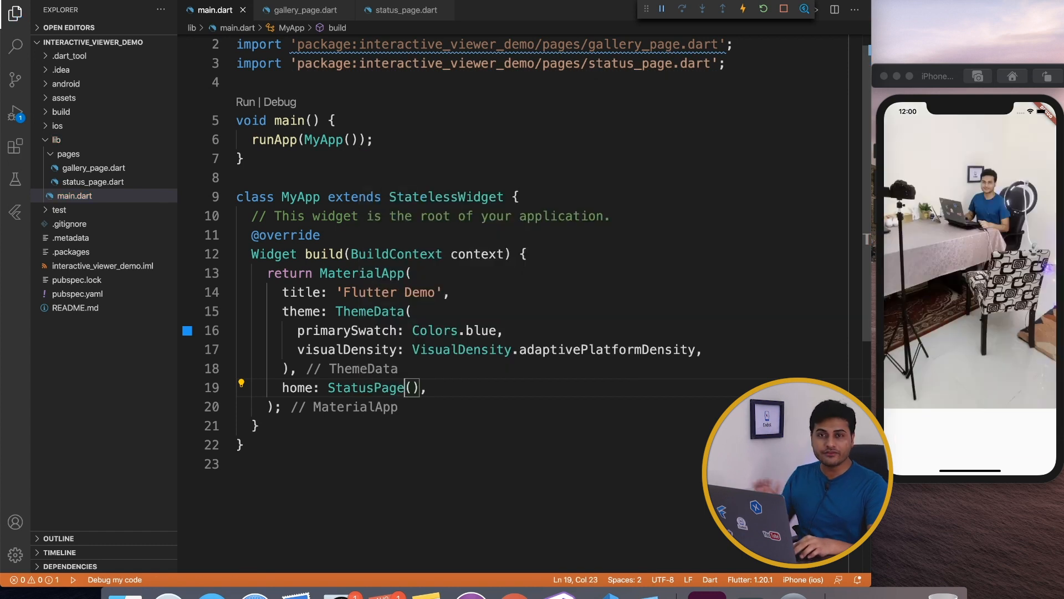
left_click(403, 10)
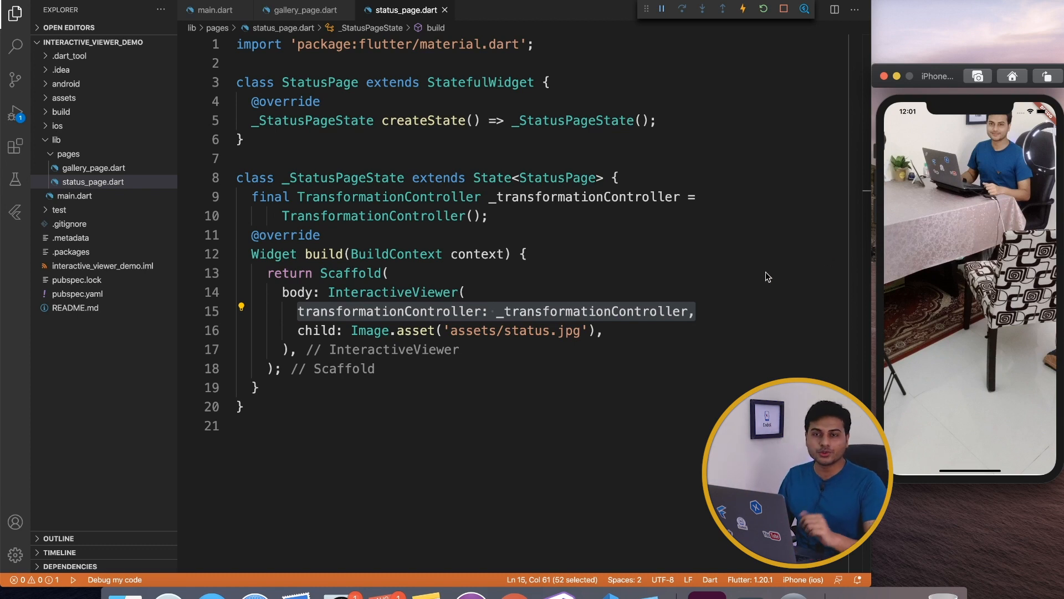
Step: Add an onInteractionEnd callback assigning _transformationController.value = Matrix4 from suggestions
key("enter")
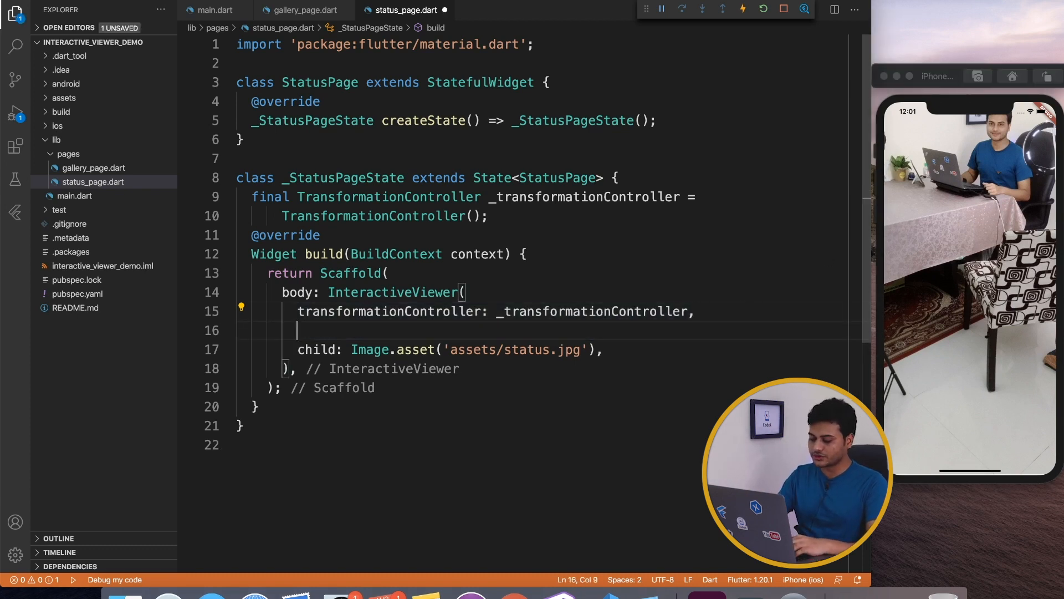
type("onInteractionEnd: (details) {")
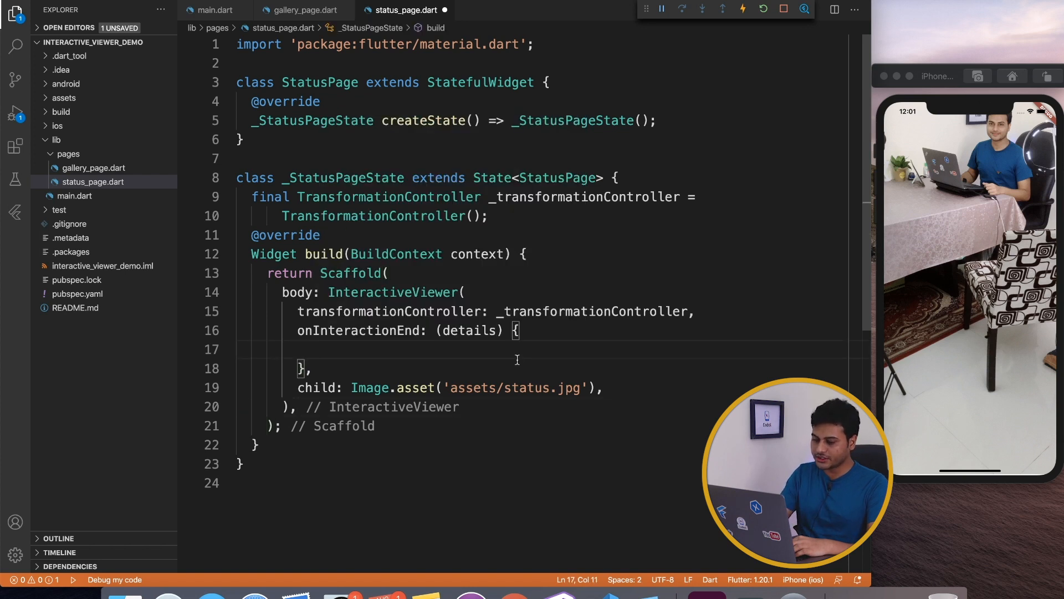
type("_transformationController")
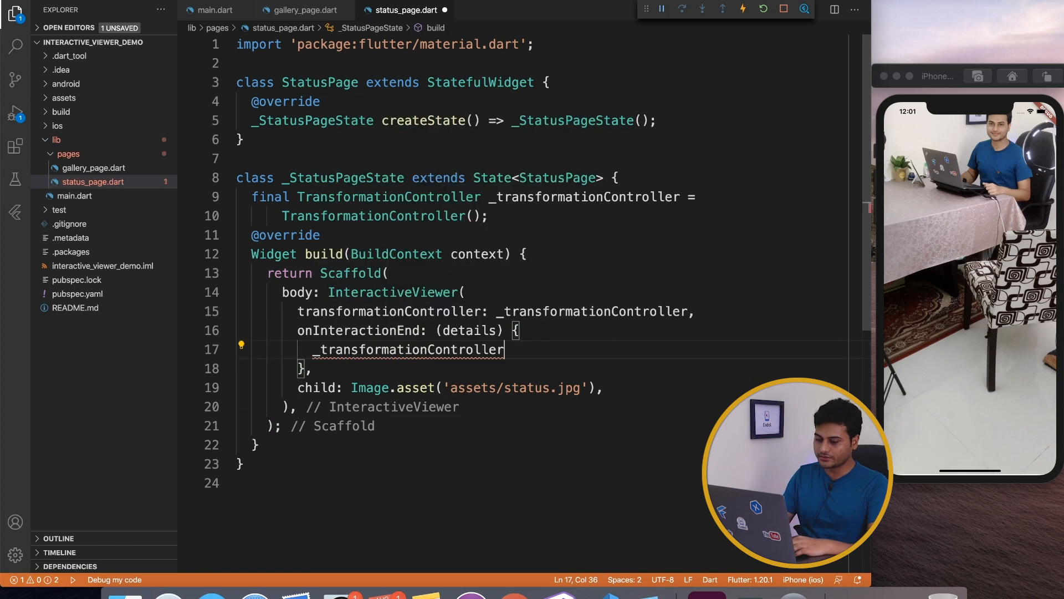
type(".value = M")
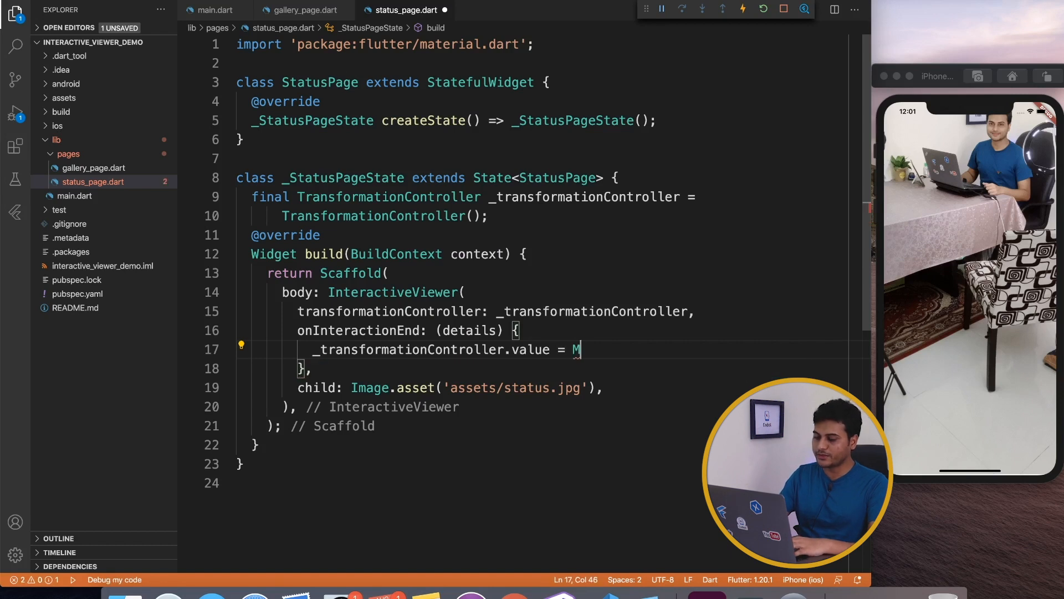
type("atri")
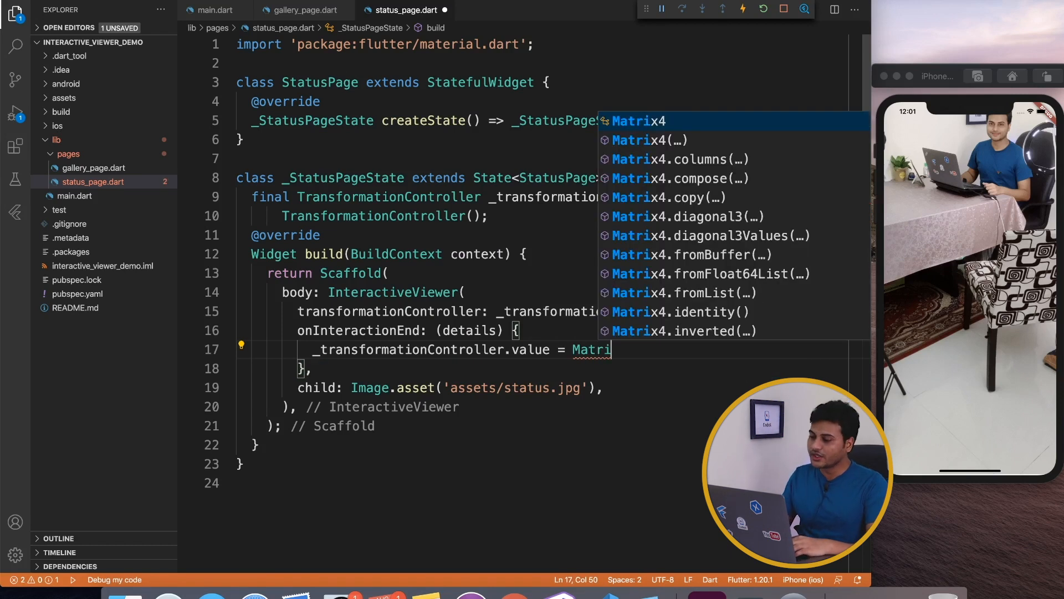
key("Down")
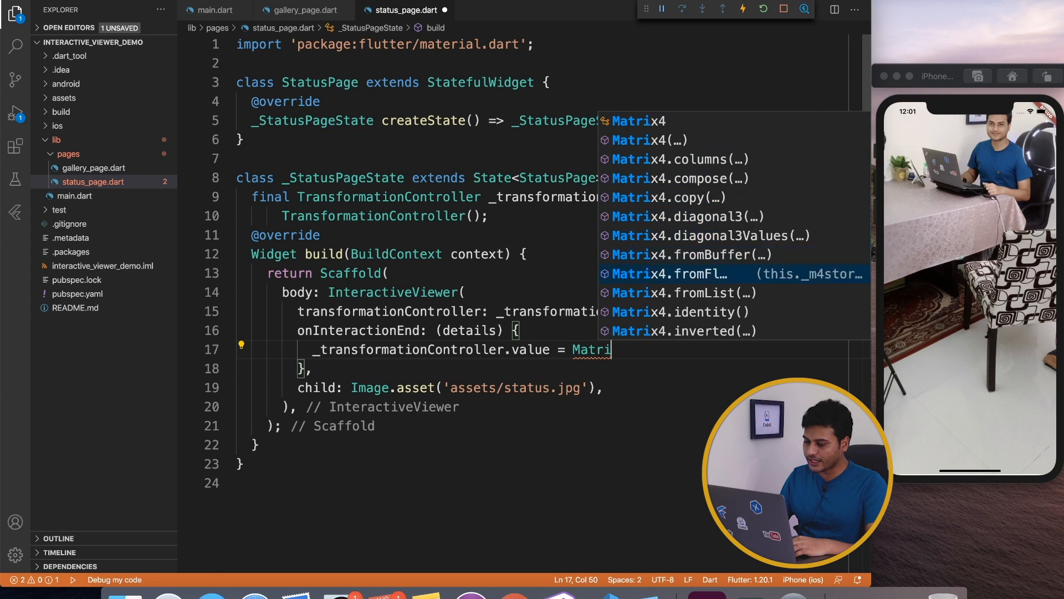